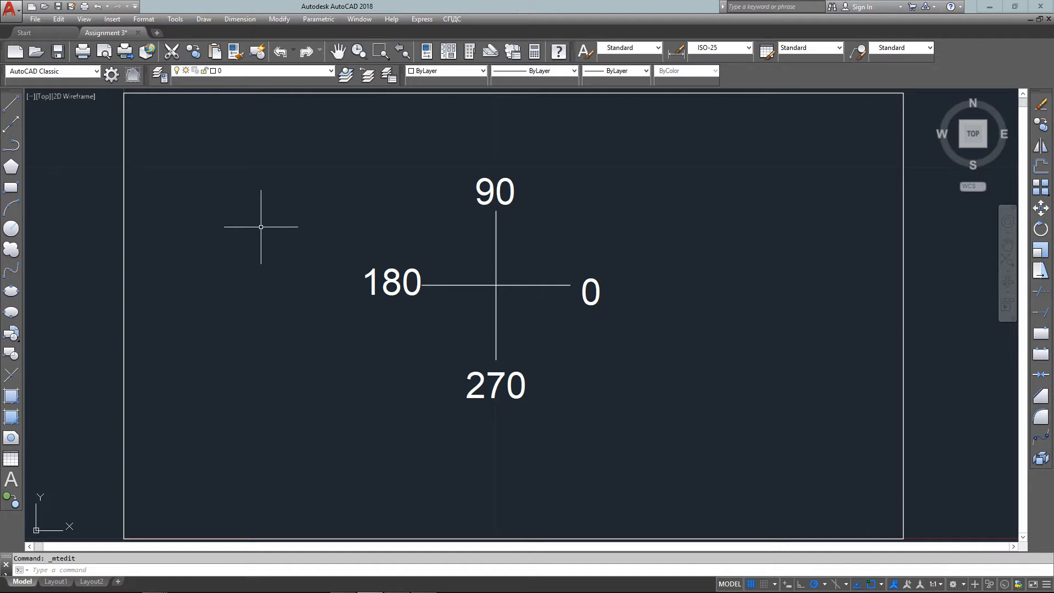
{"action": "mouse_move", "coordinate": [318, 218]}
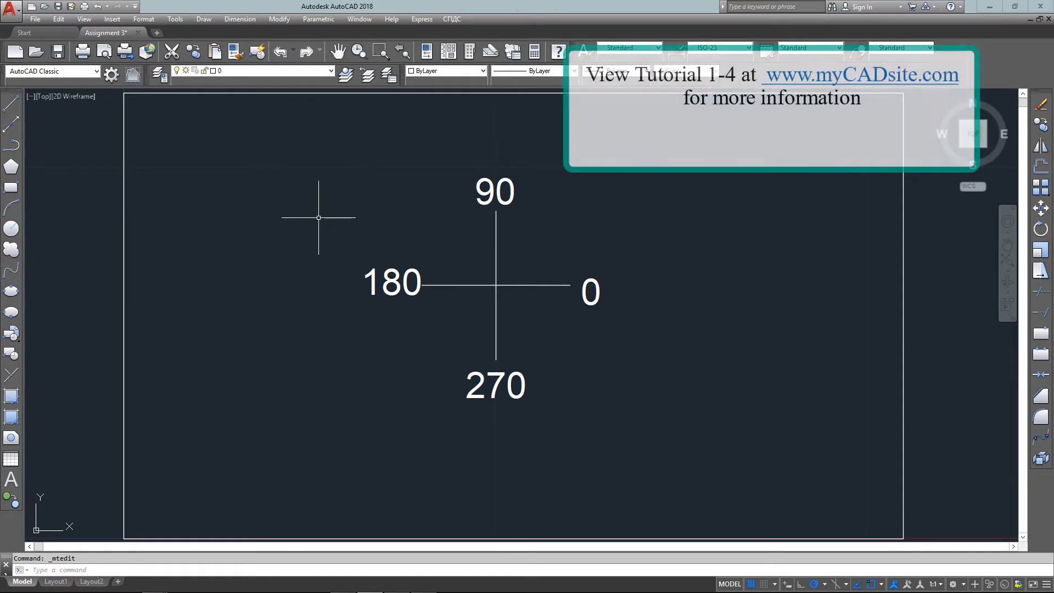
{"action": "mouse_move", "coordinate": [586, 275]}
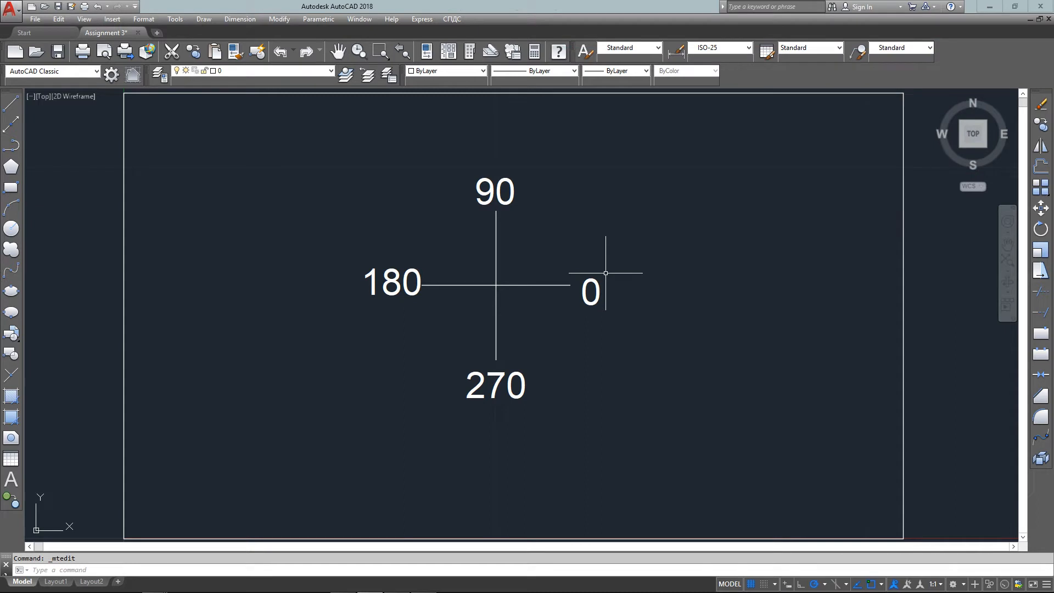
{"action": "mouse_move", "coordinate": [449, 190]}
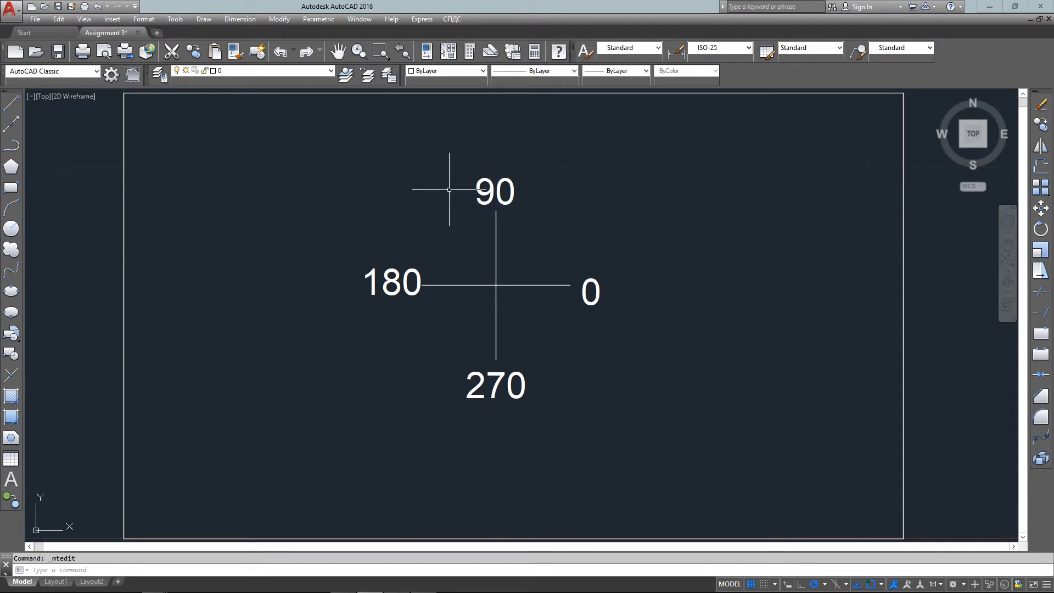
{"action": "mouse_move", "coordinate": [504, 373]}
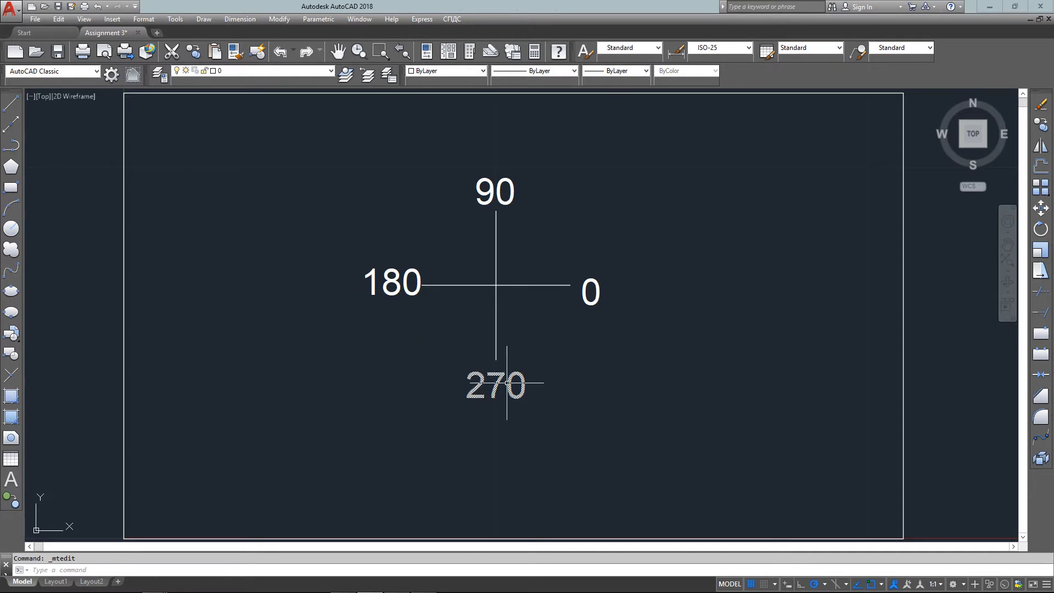
Edit the 270 label to read -90 and the 90 label to read -270.
{"action": "double_click", "coordinate": [495, 385]}
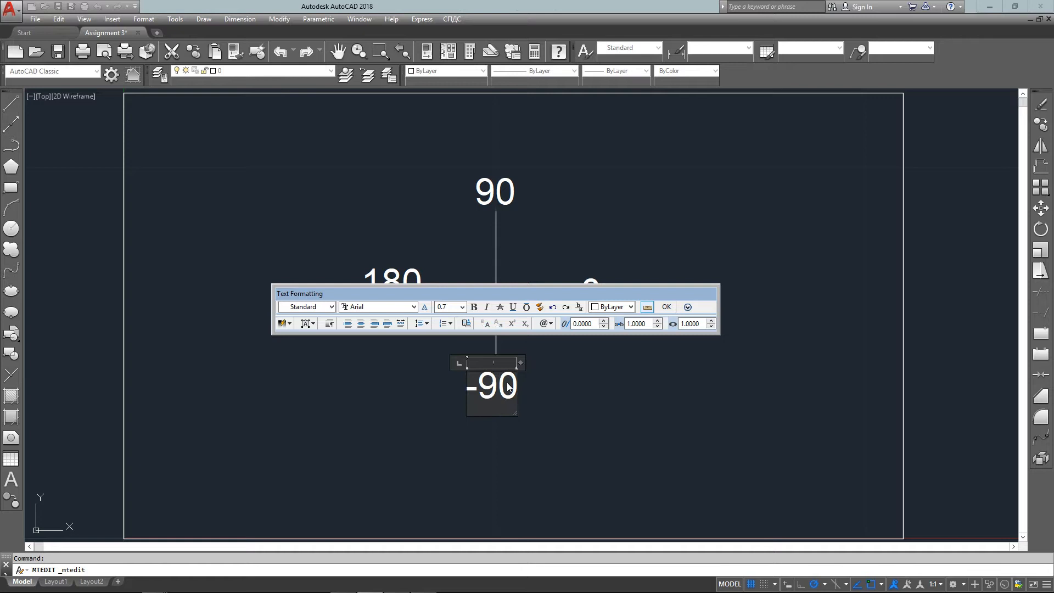
{"action": "left_click", "coordinate": [666, 308]}
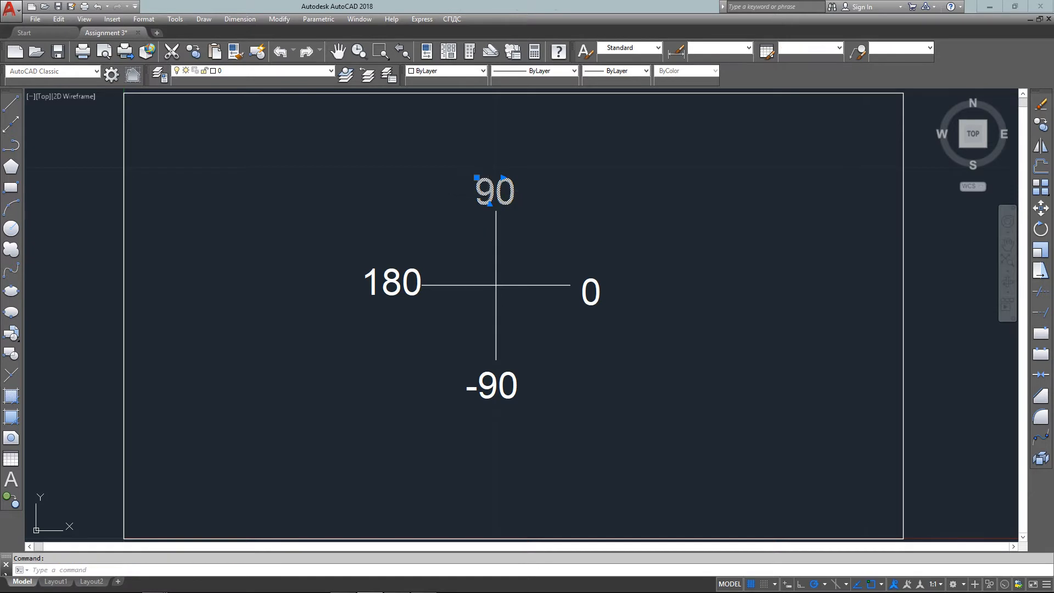
{"action": "double_click", "coordinate": [494, 190]}
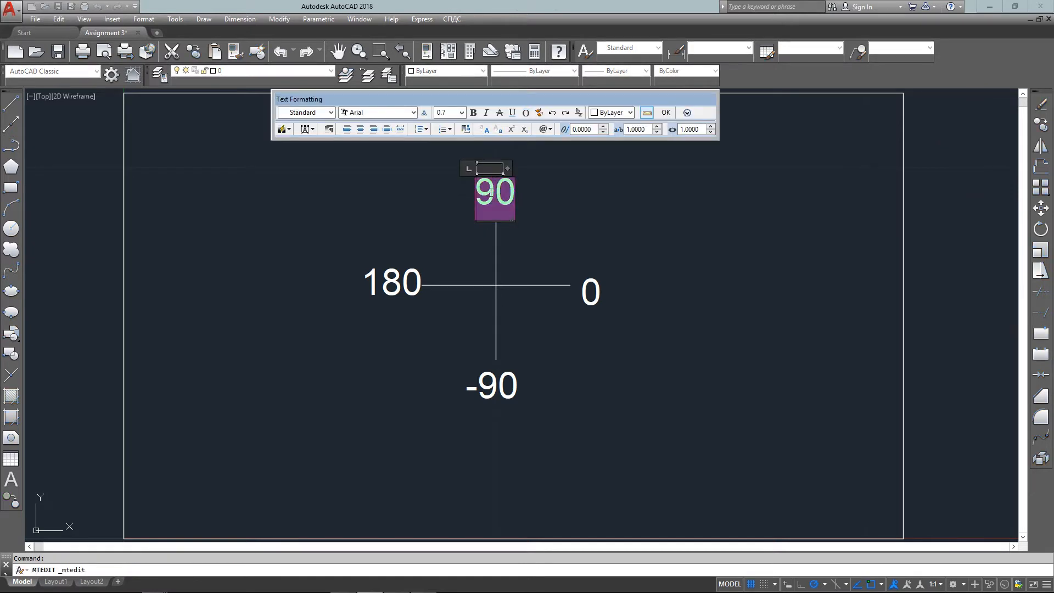
{"action": "type", "text": "-270"}
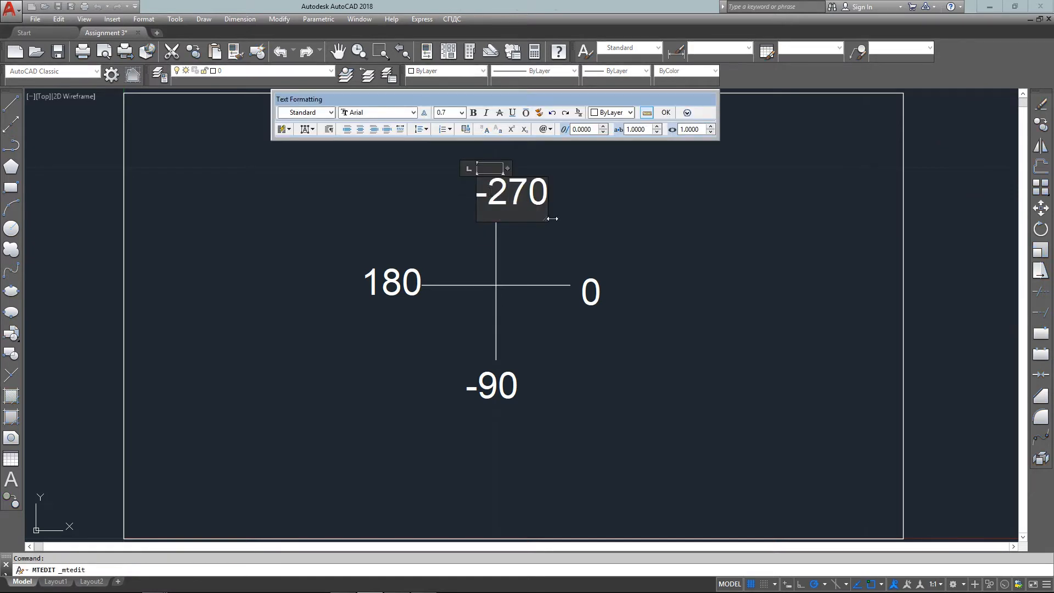
{"action": "left_click", "coordinate": [665, 112]}
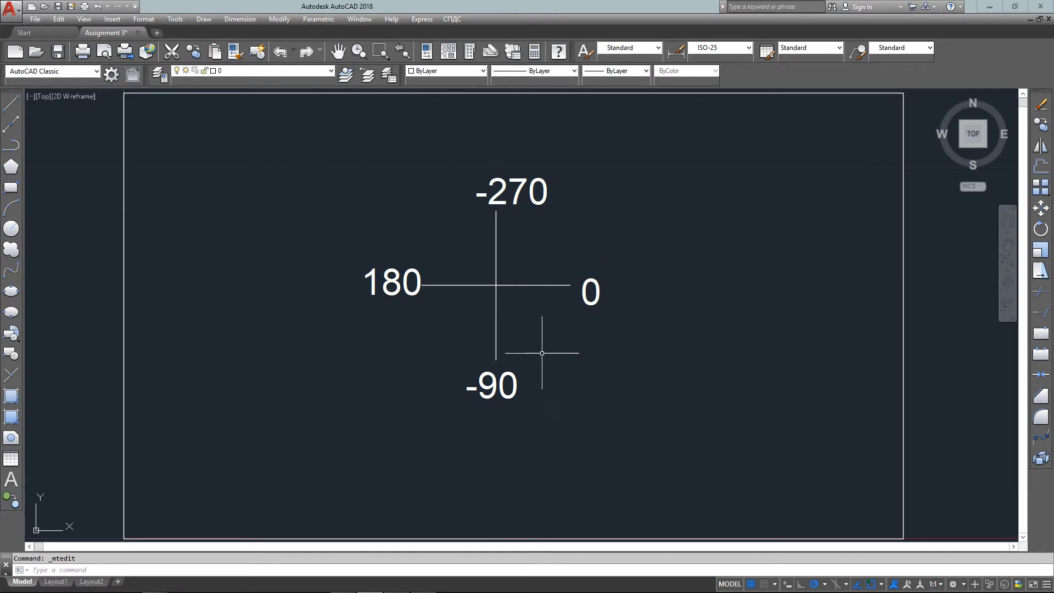
{"action": "mouse_move", "coordinate": [606, 274]}
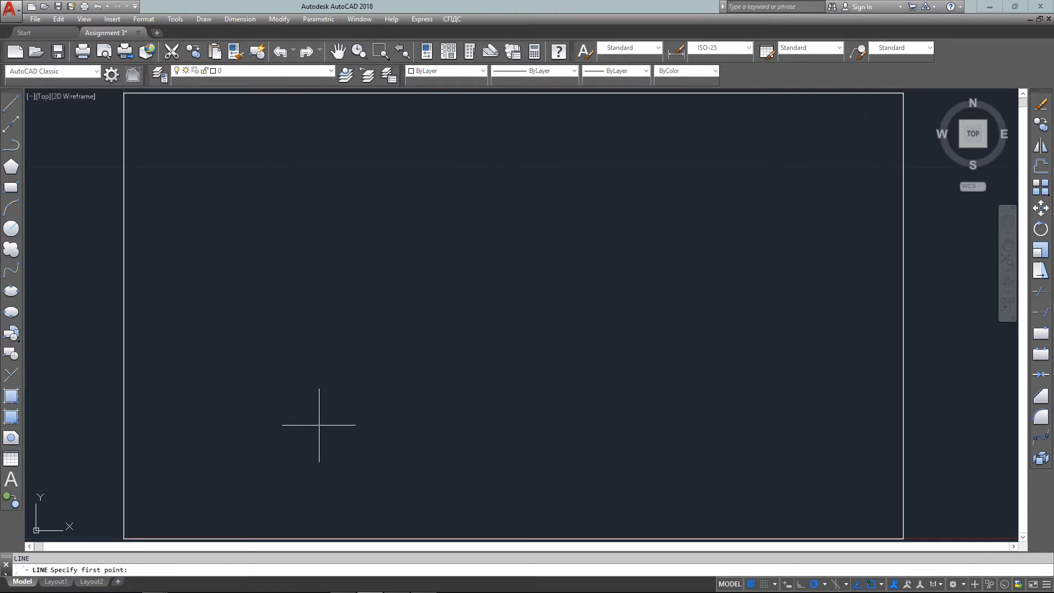
Draw LINE segments through absolute points 1,1, then 4.1,1, then 4.5,2.2.
{"action": "type", "text": "1,1"}
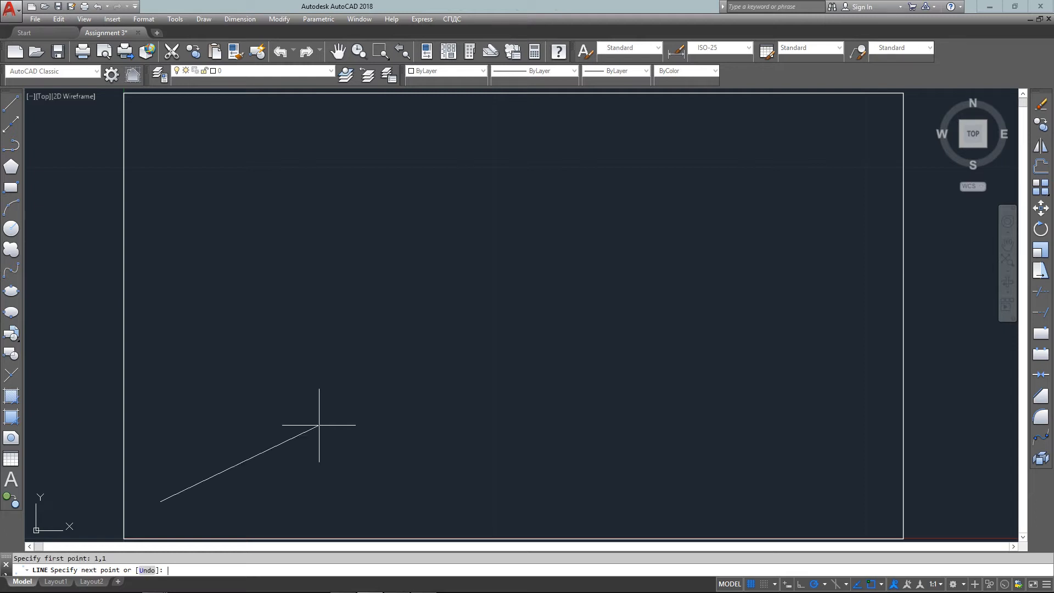
{"action": "type", "text": "4."}
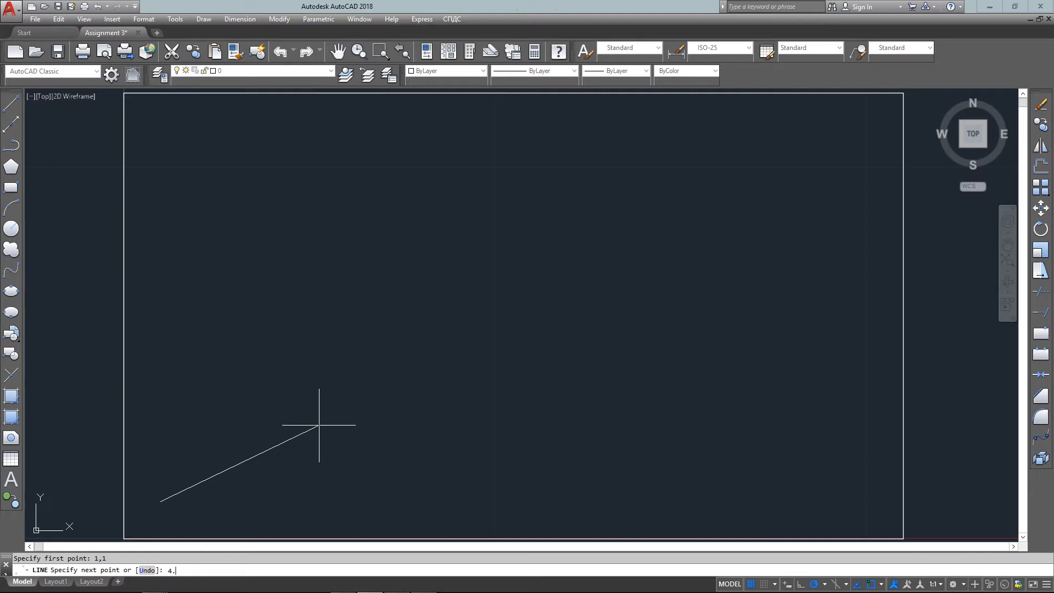
{"action": "type", "text": ",1"}
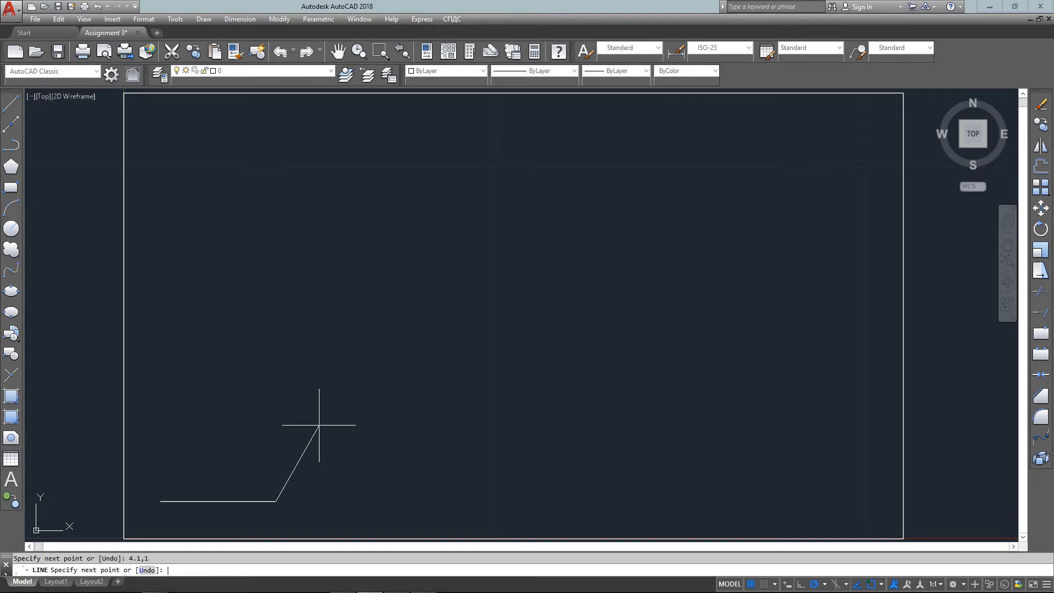
{"action": "type", "text": "4"}
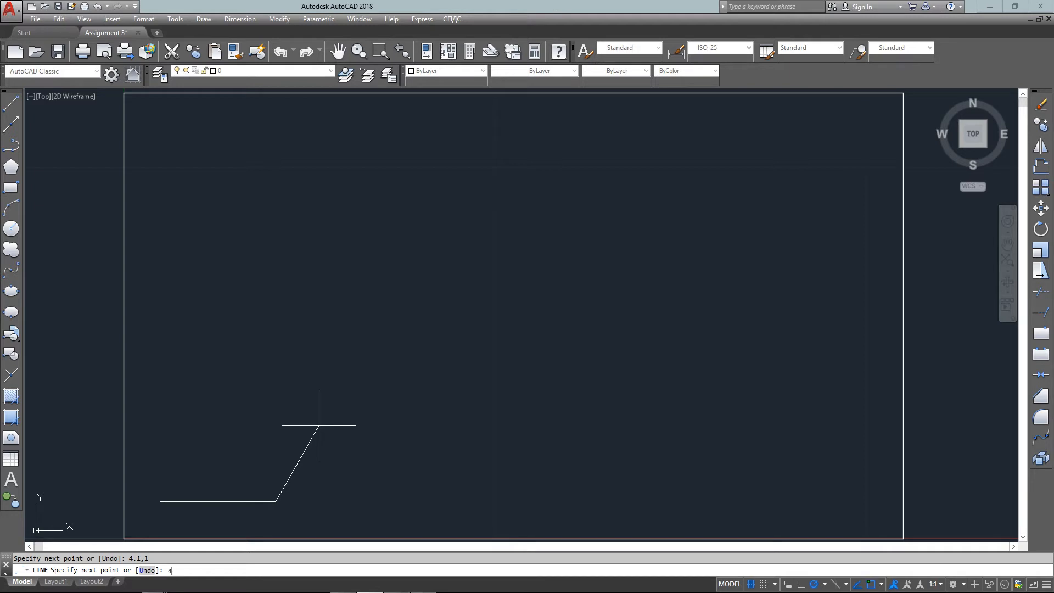
{"action": "type", "text": ".5,"}
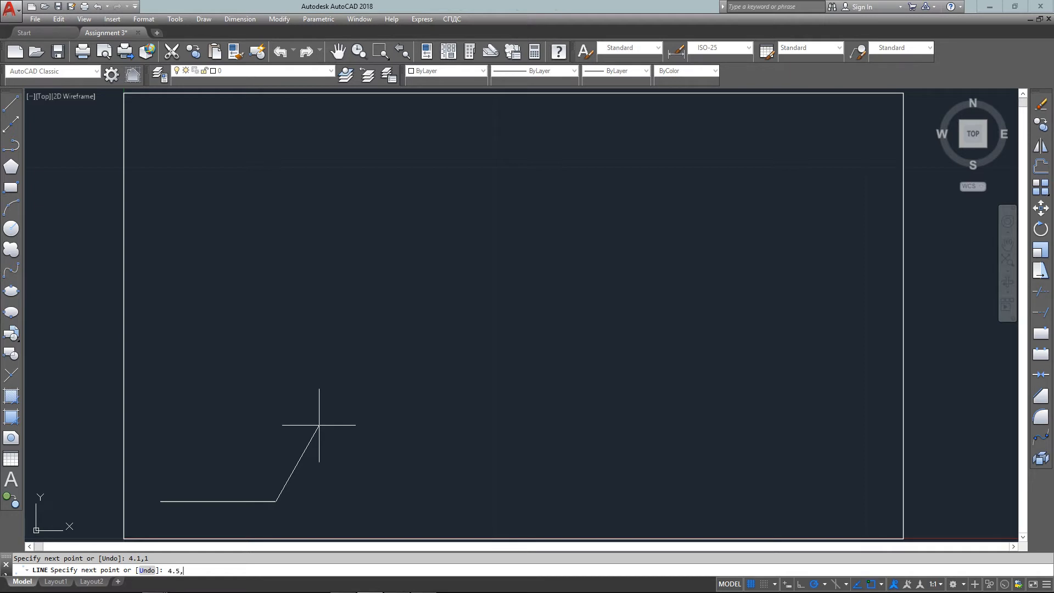
{"action": "type", "text": "2.2"}
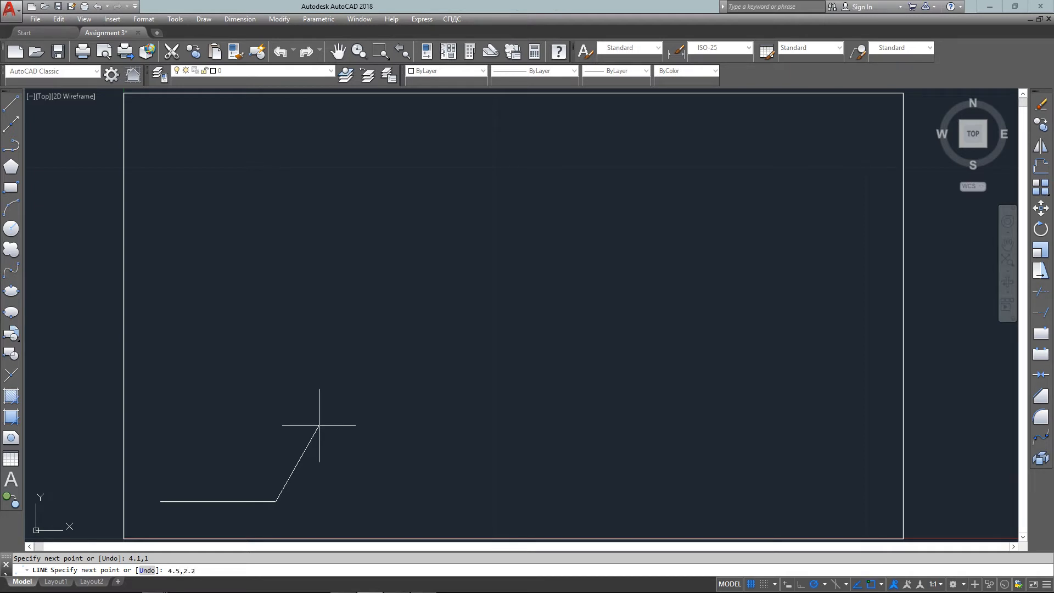
{"action": "left_click", "coordinate": [375, 387]}
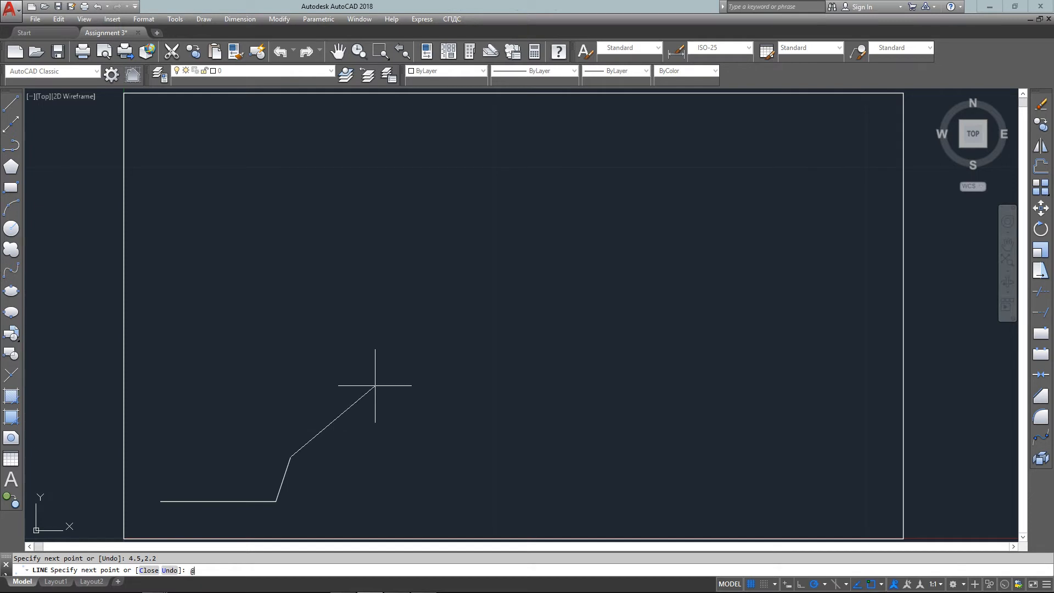
Continue the line with @2.3,0, the polar edge @1.4<30 and a vertical relative edge.
{"action": "type", "text": "2."}
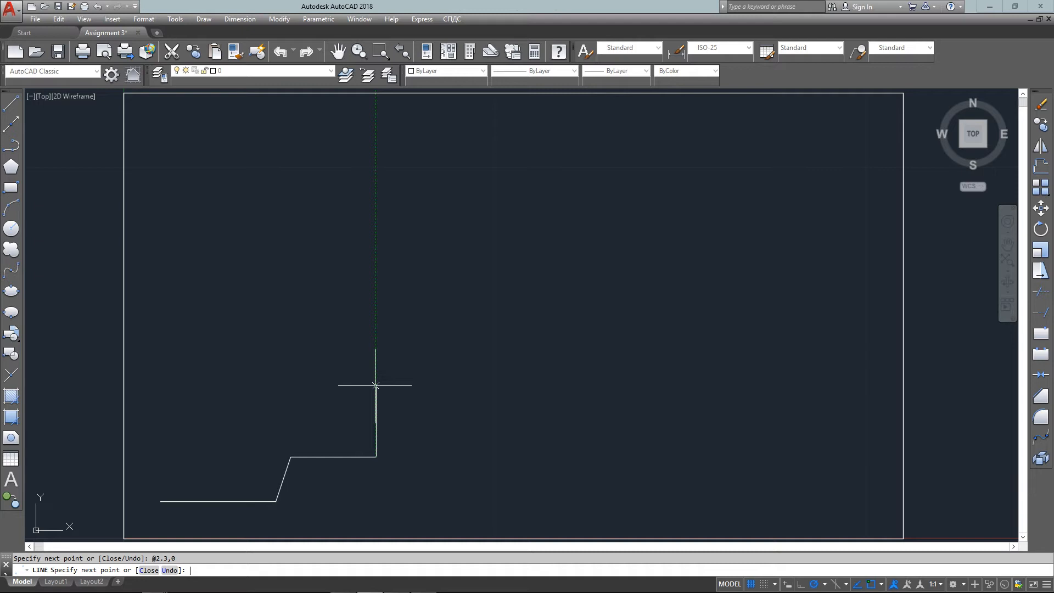
{"action": "left_click", "coordinate": [479, 360]}
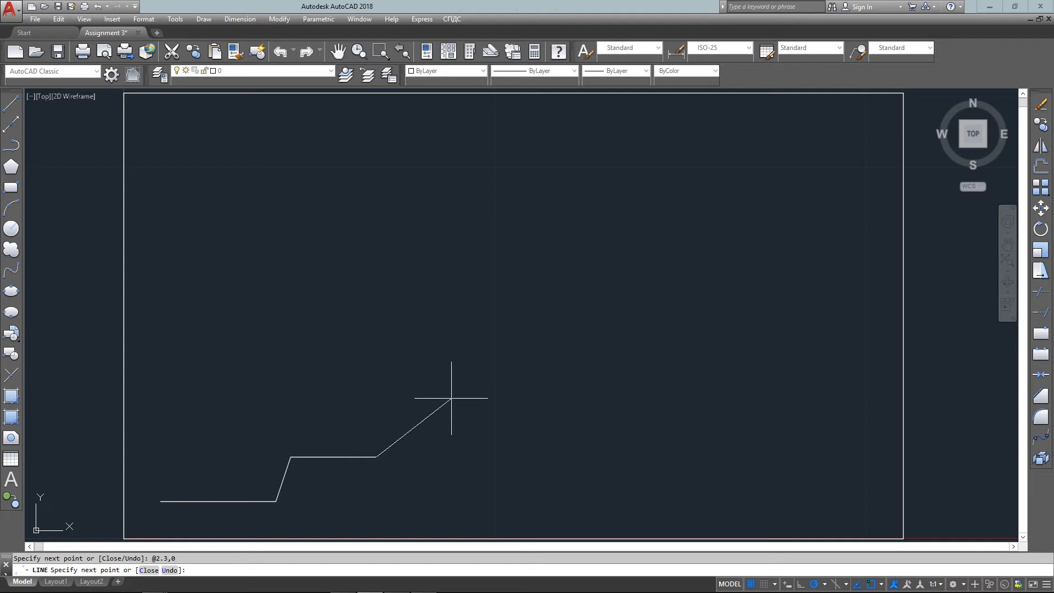
{"action": "mouse_move", "coordinate": [484, 456]}
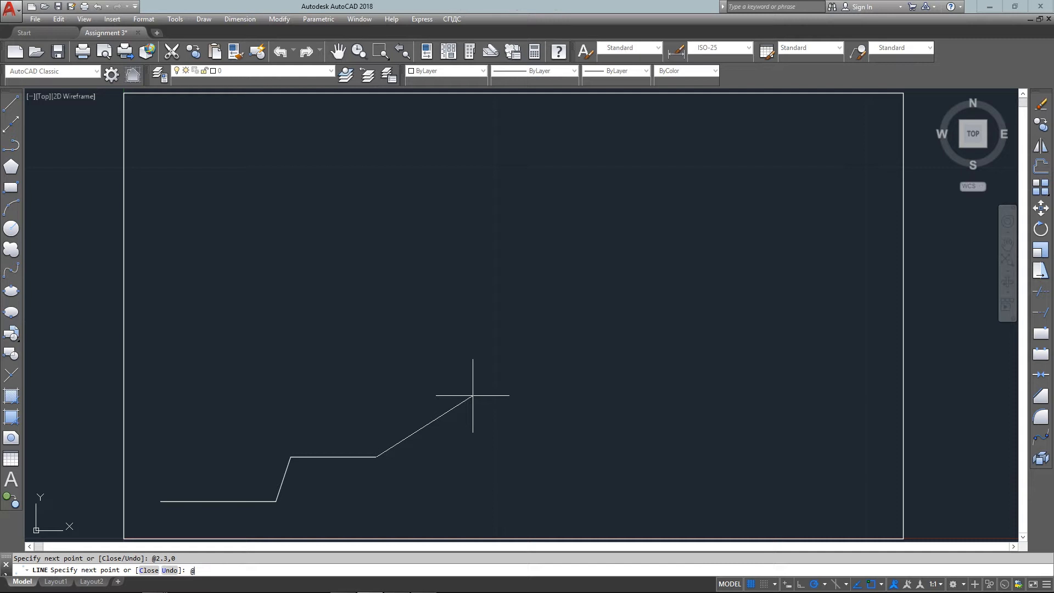
{"action": "type", "text": "1.4"}
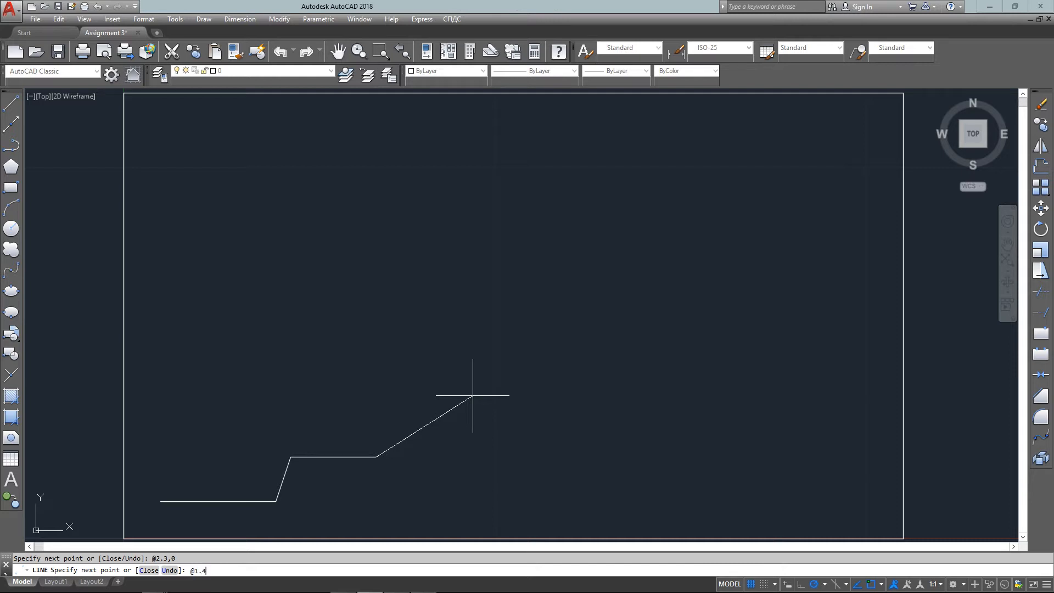
{"action": "type", "text": "<30"}
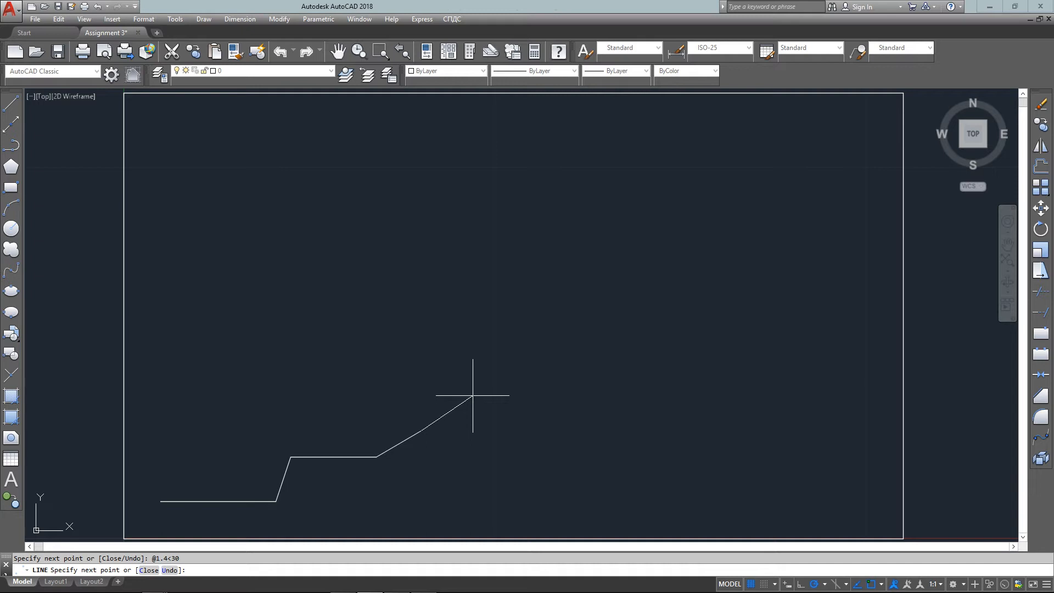
{"action": "type", "text": "@"}
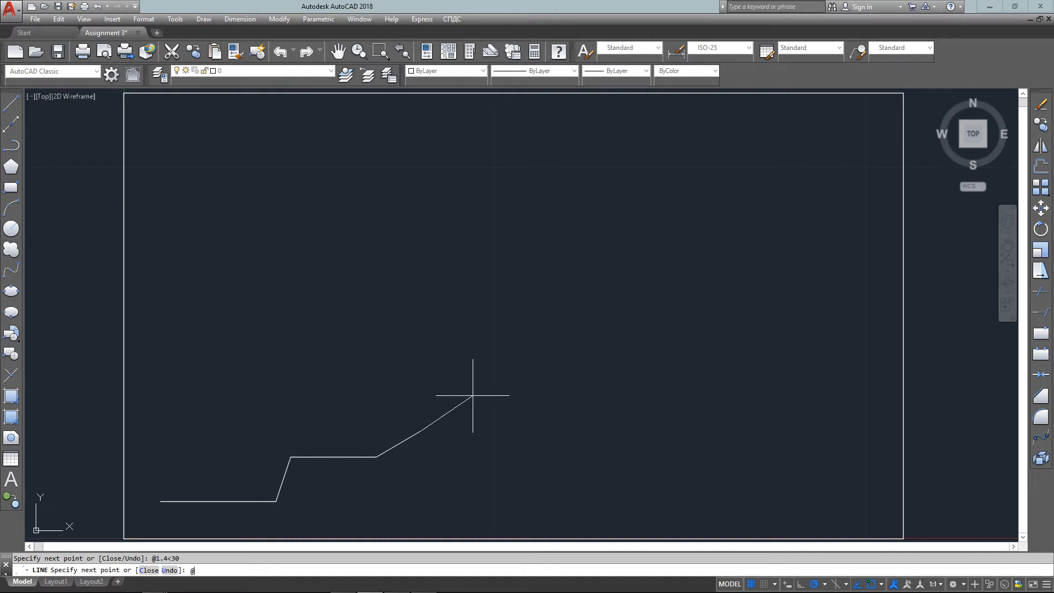
{"action": "type", "text": "0,"}
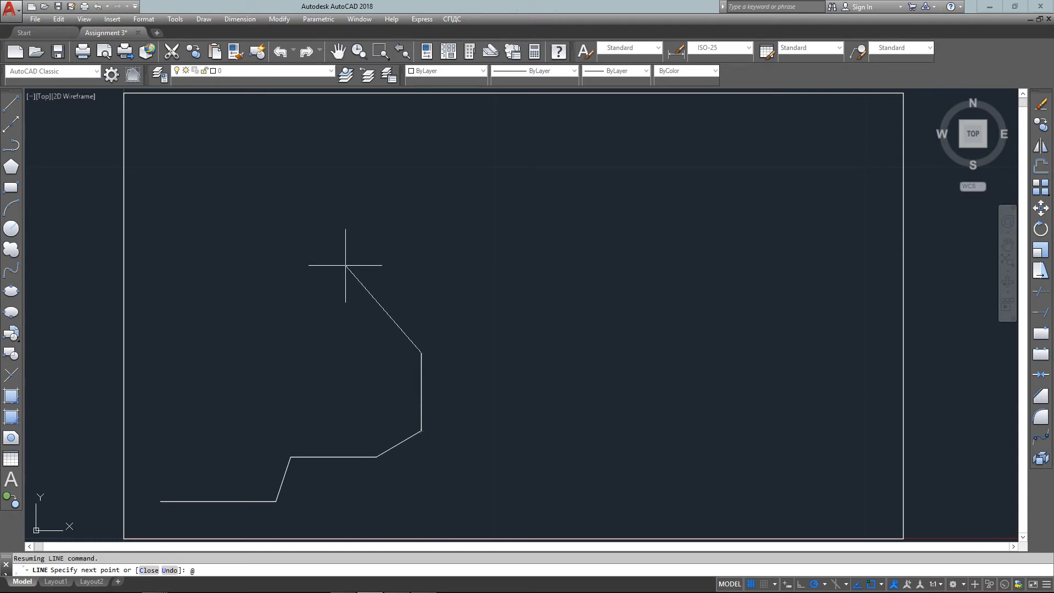
Add the top edges @1.6<120, the -1.3 relative drop and a 2.2 diagonal toward the left.
{"action": "type", "text": "1.6"}
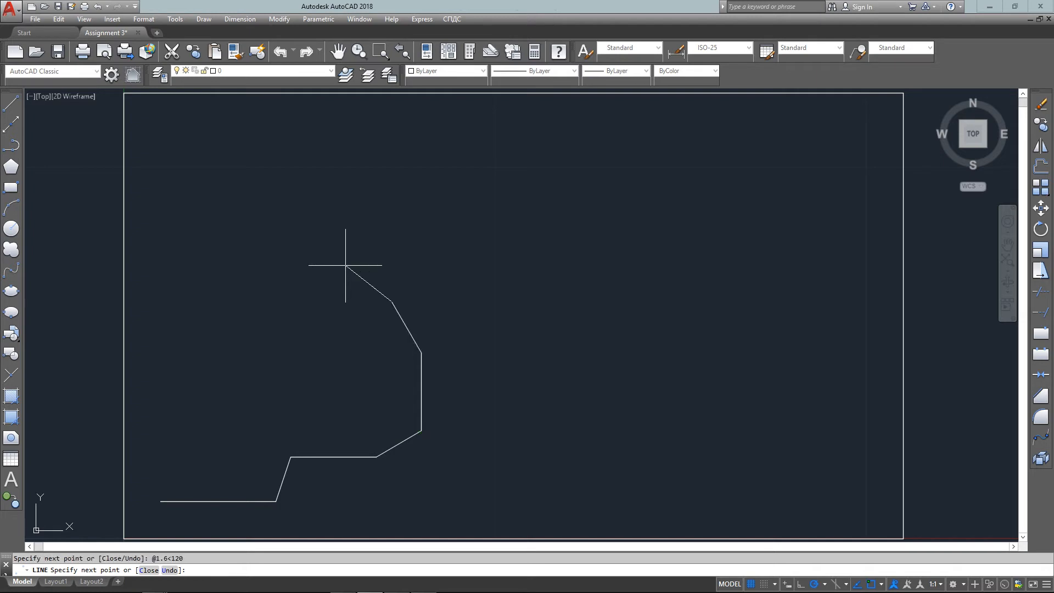
{"action": "type", "text": "@"}
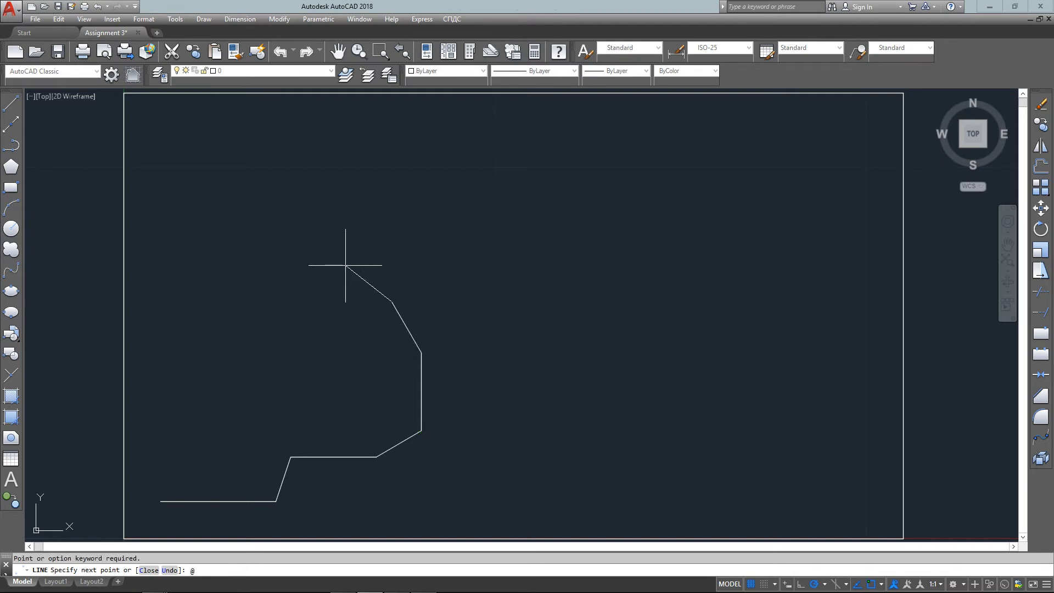
{"action": "type", "text": "-1.3"}
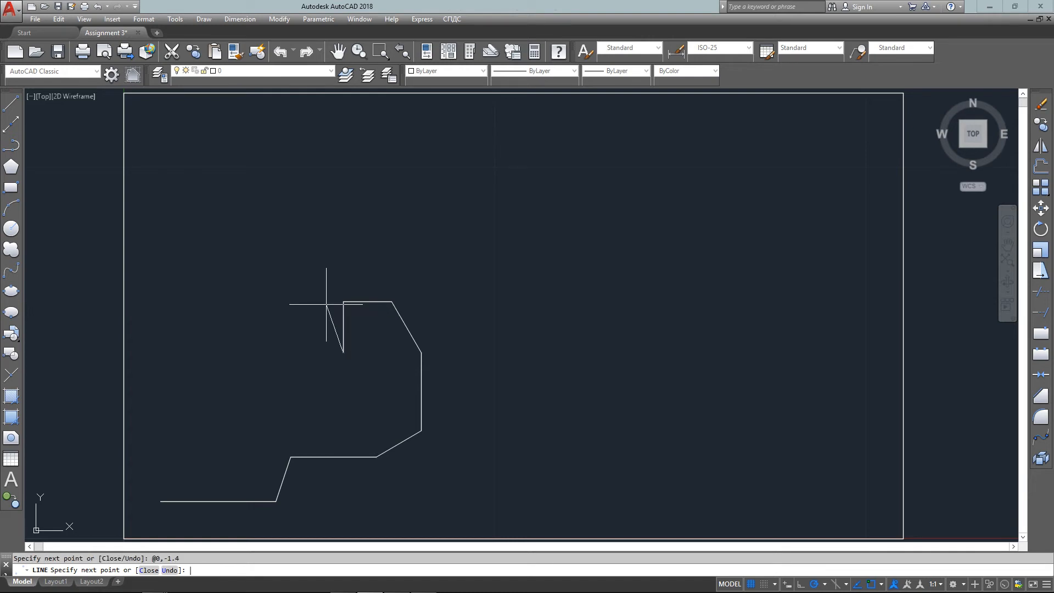
{"action": "mouse_move", "coordinate": [342, 318]}
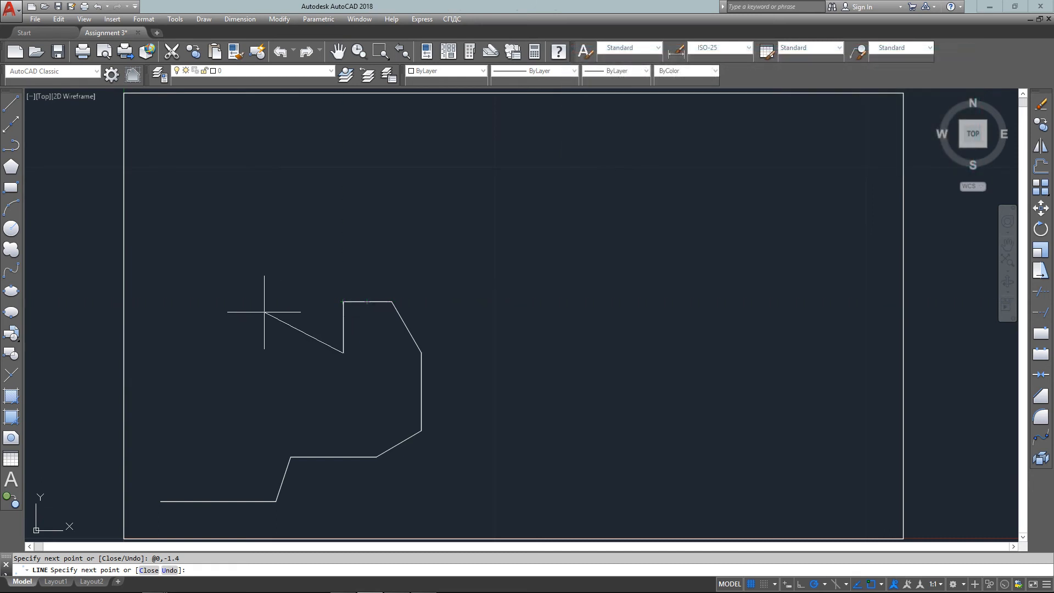
{"action": "mouse_move", "coordinate": [304, 301]}
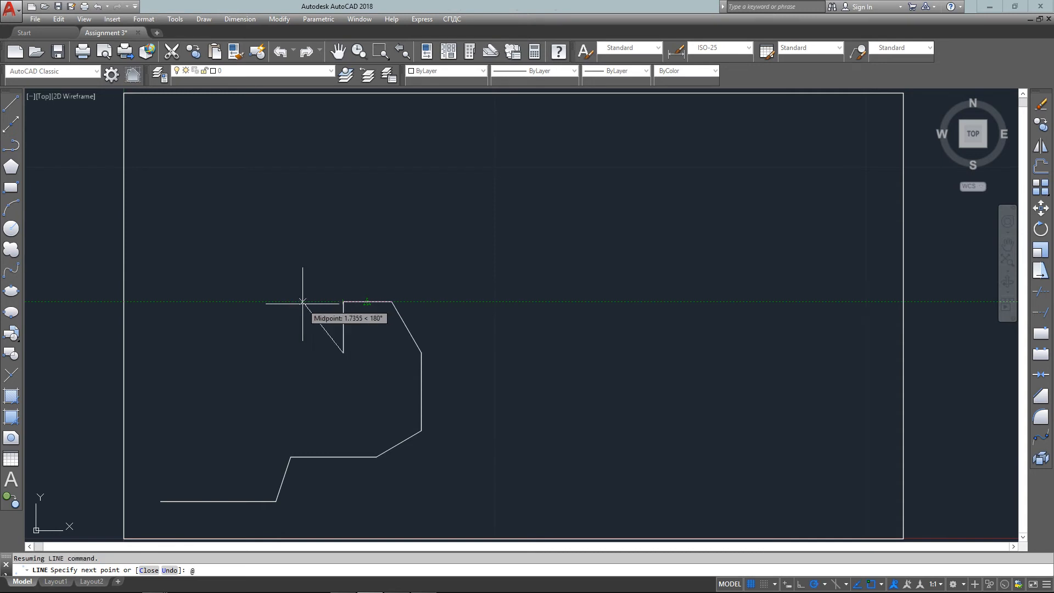
{"action": "type", "text": "2.2"}
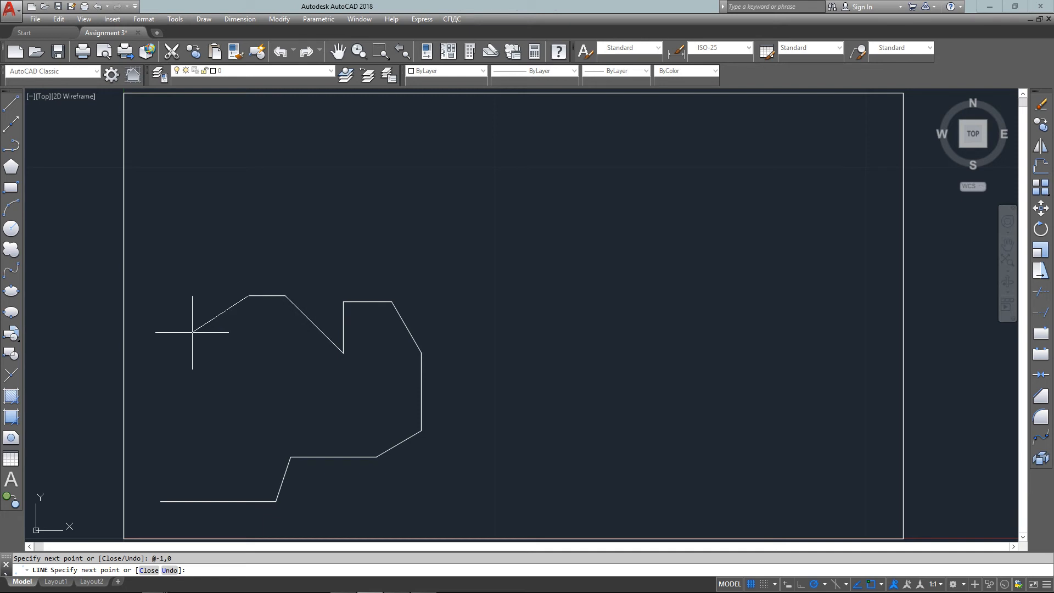
Enter a polar point at 225° for the next left-side edge.
{"action": "type", "text": "@"}
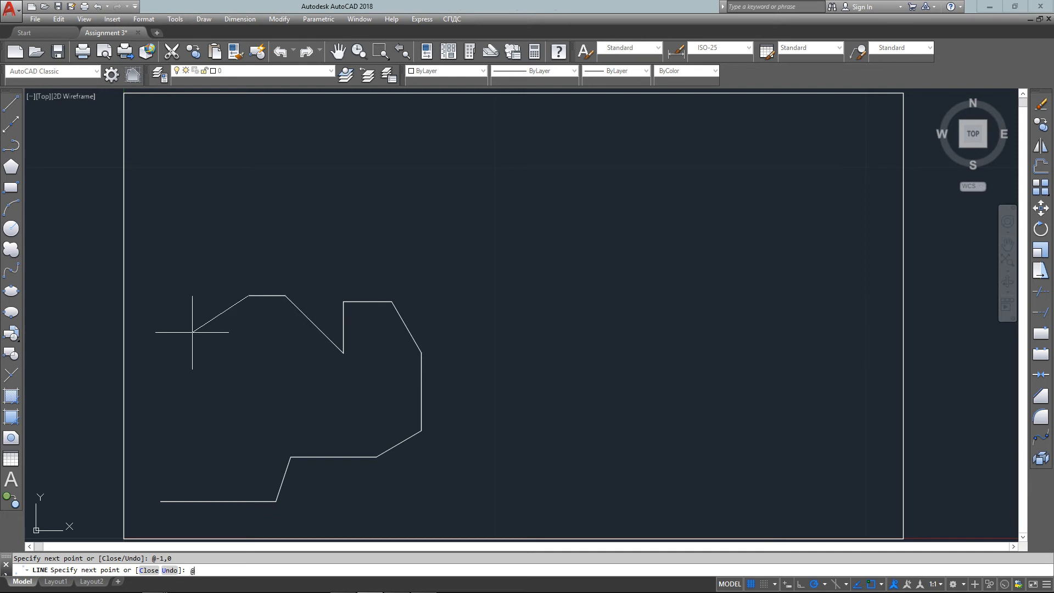
{"action": "type", "text": "2@"}
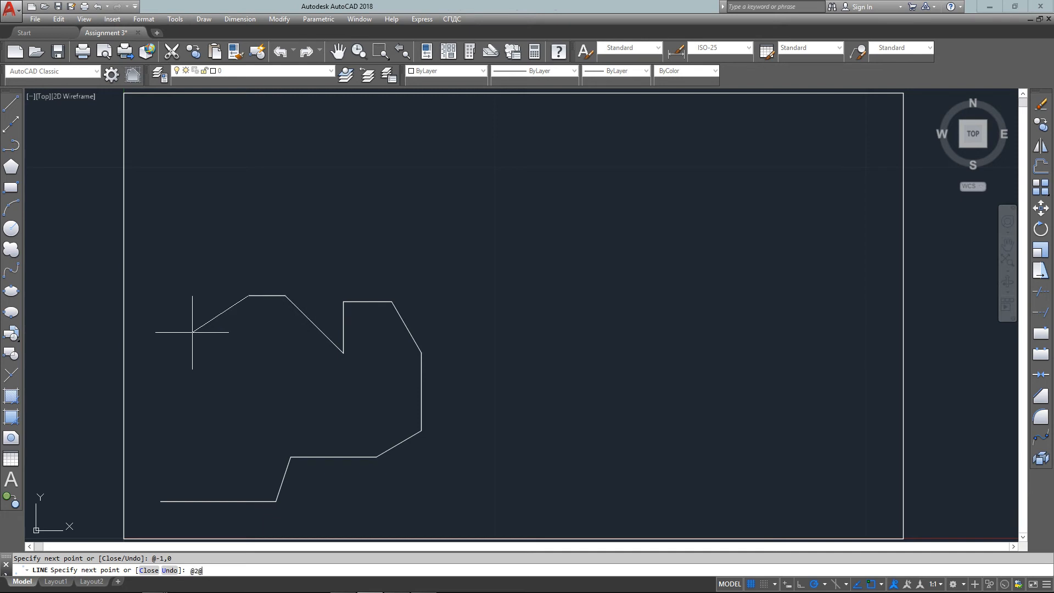
{"action": "type", "text": "1.4<"}
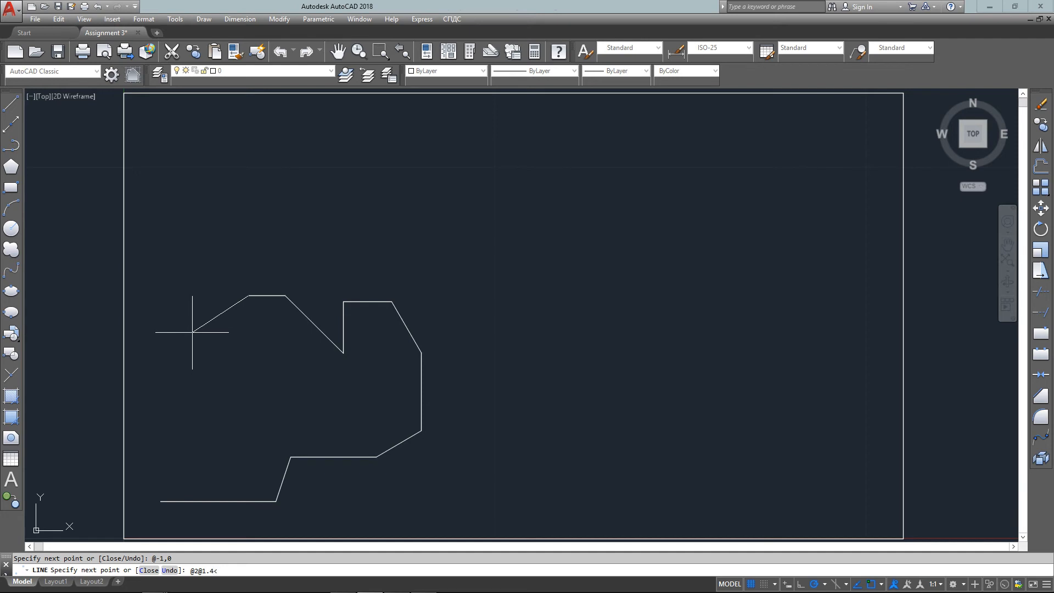
{"action": "type", "text": "225"}
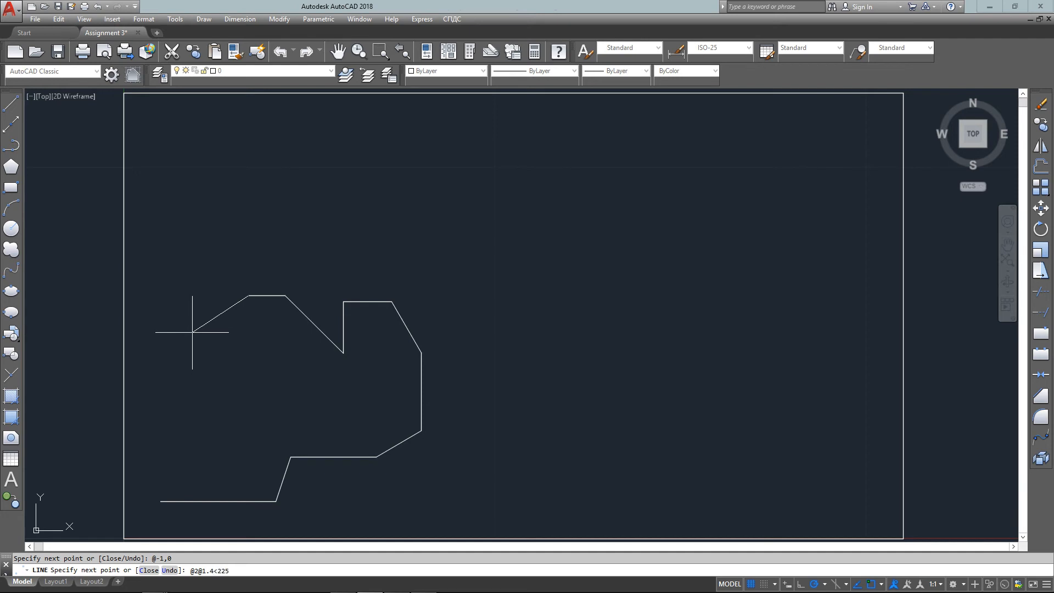
{"action": "key", "text": "enter"}
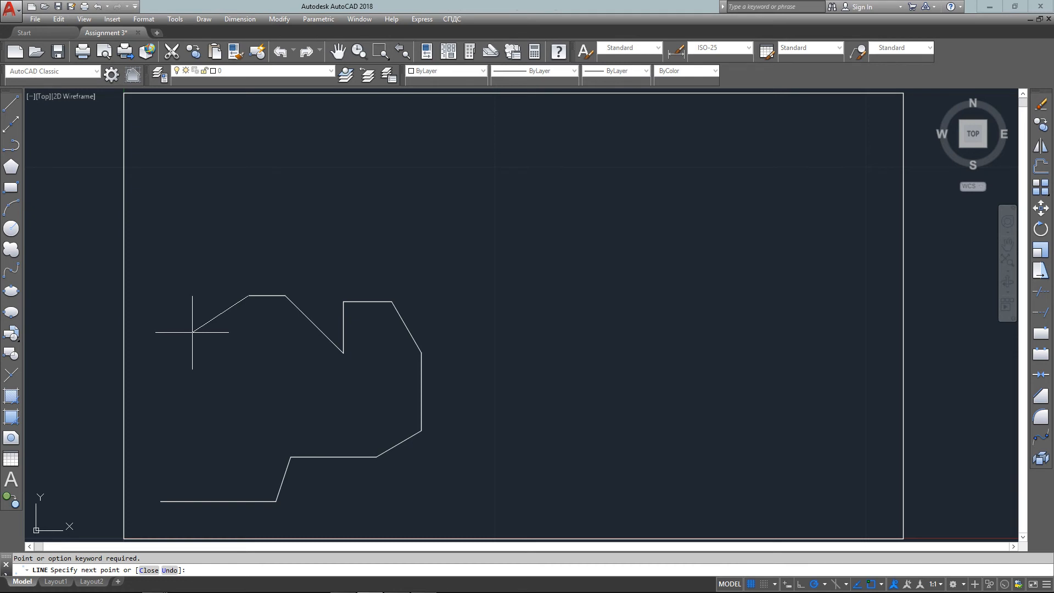
Add the left-side edges @1.5<225, @-1,0 and @2.3<-60.
{"action": "type", "text": "@1.5"}
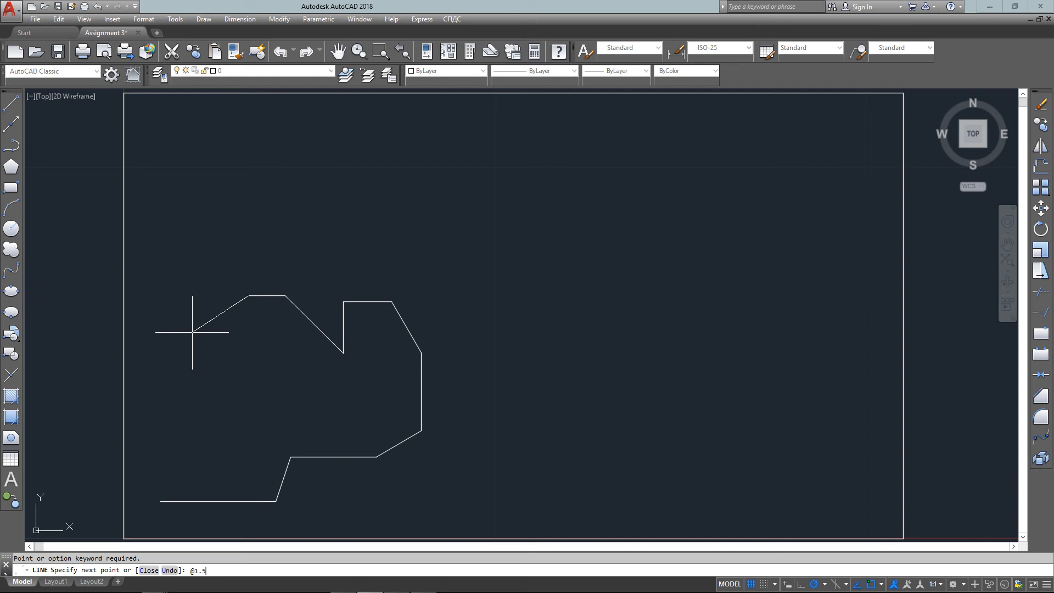
{"action": "type", "text": "<225"}
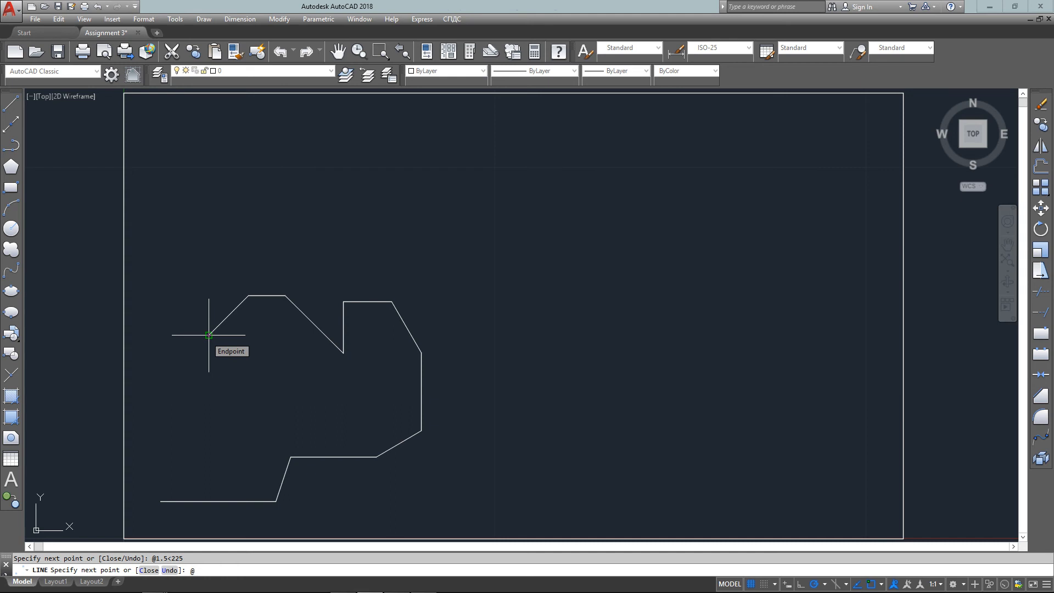
{"action": "type", "text": "-1,09"}
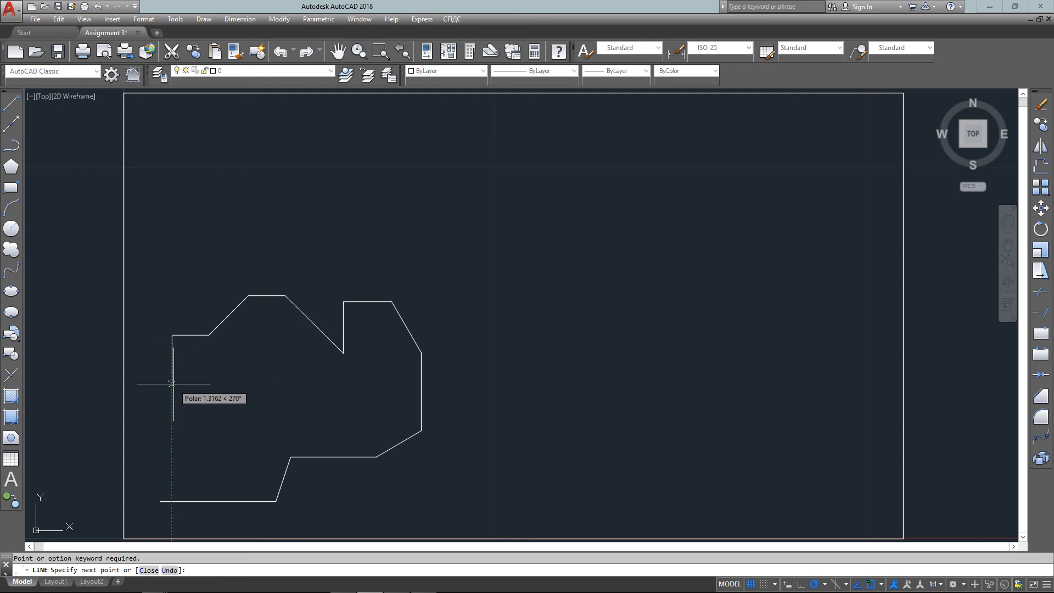
{"action": "type", "text": "@2.3<-"}
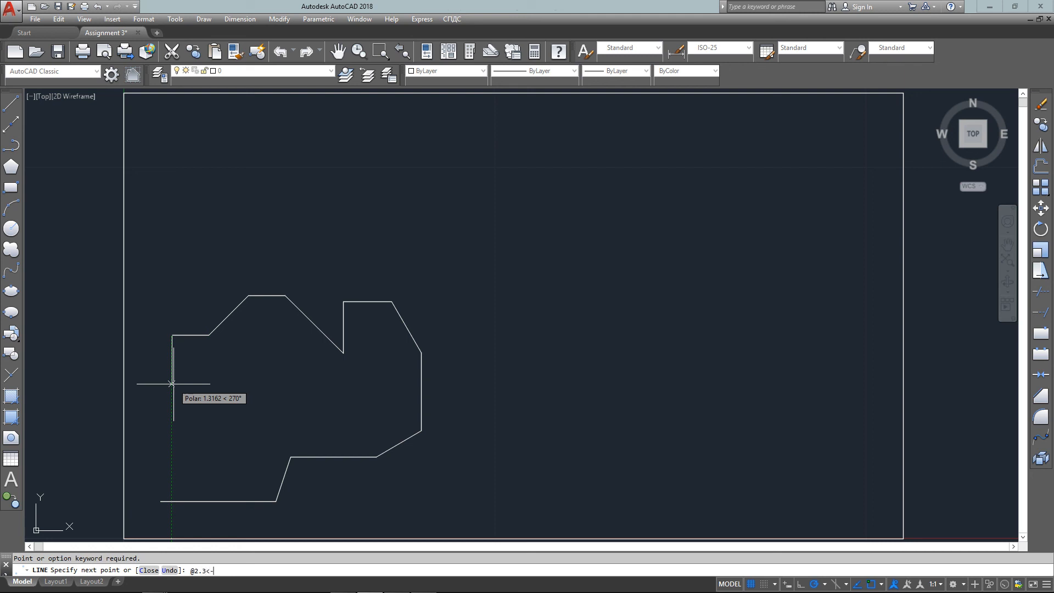
{"action": "type", "text": "@2.3<-60"}
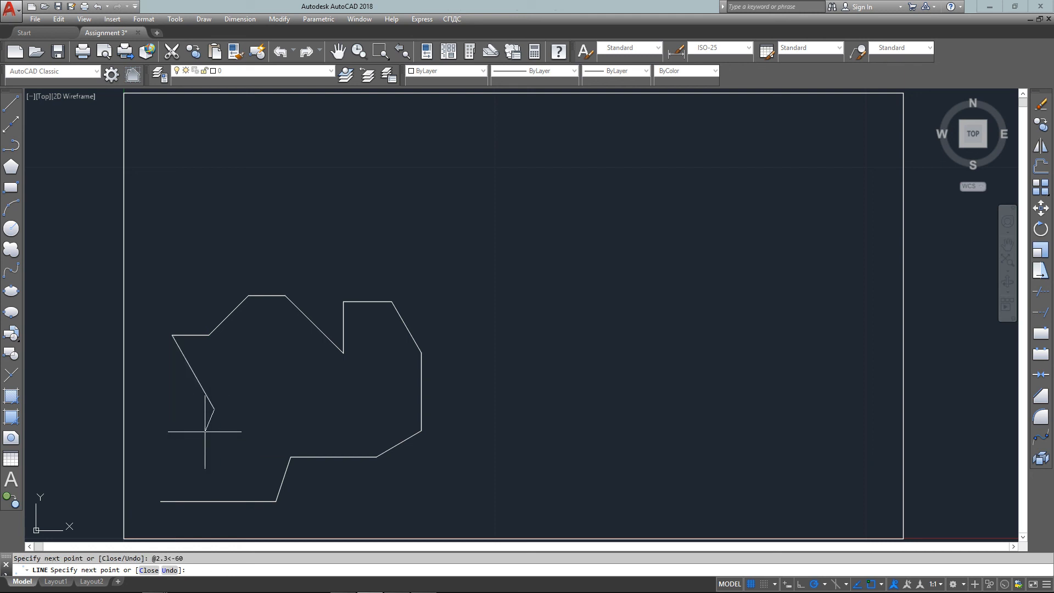